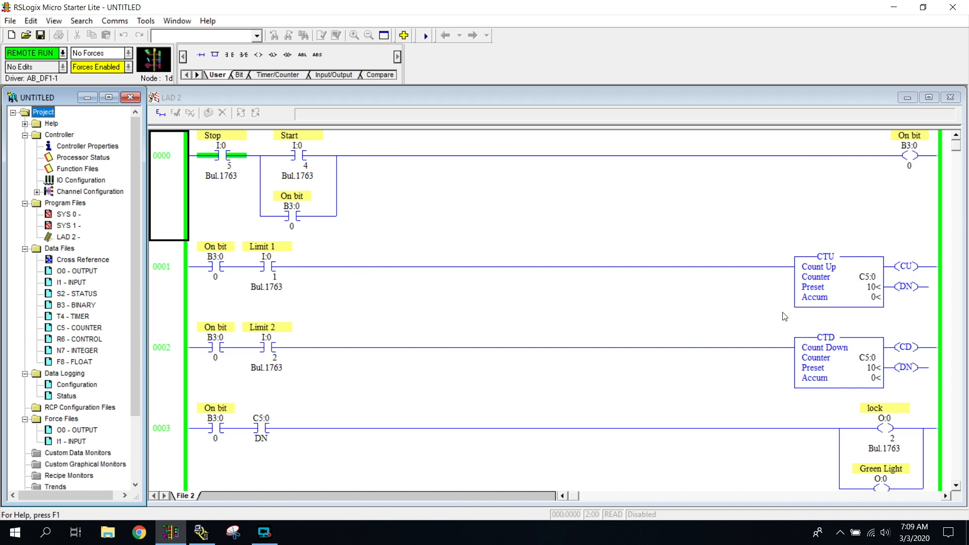
pyautogui.scroll(-3)
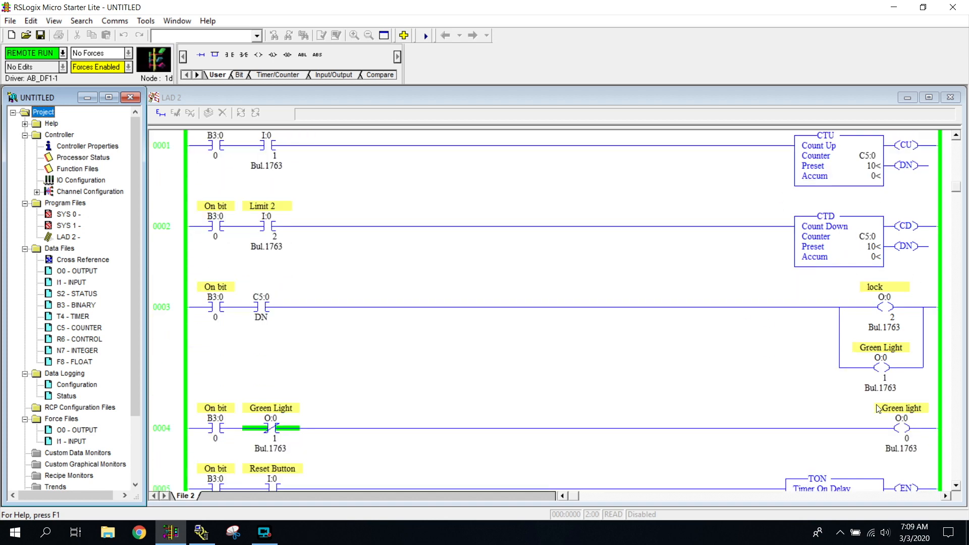
pyautogui.scroll(-3)
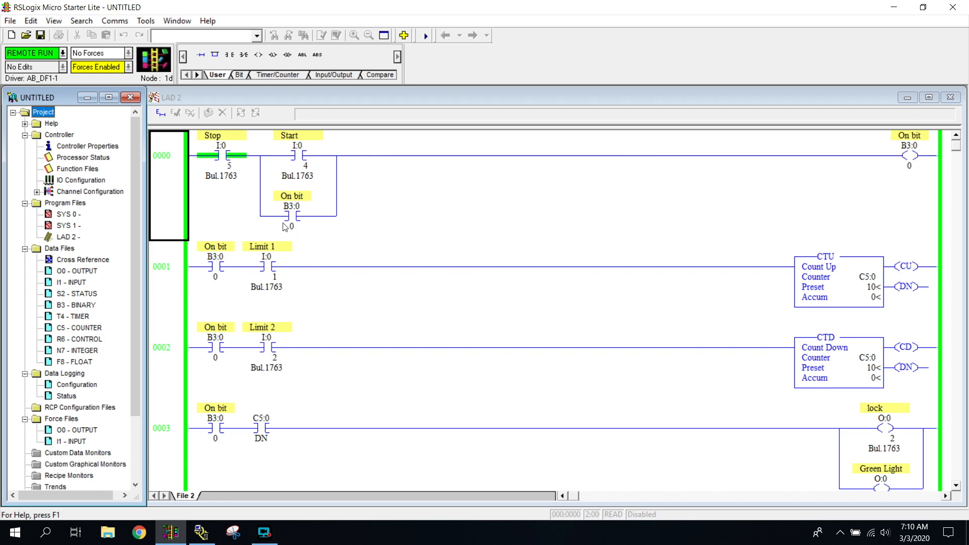
pyautogui.scroll(-3)
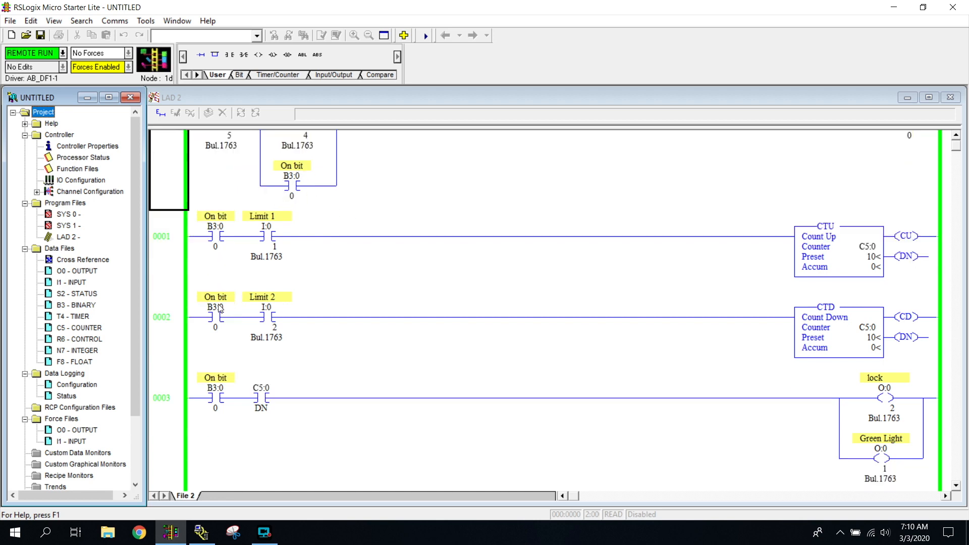
pyautogui.scroll(-3)
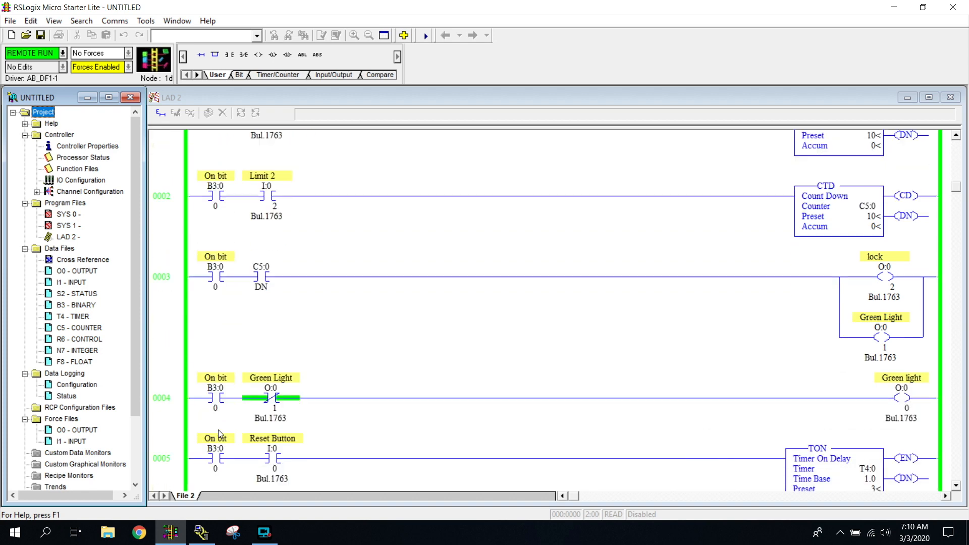
pyautogui.scroll(-3)
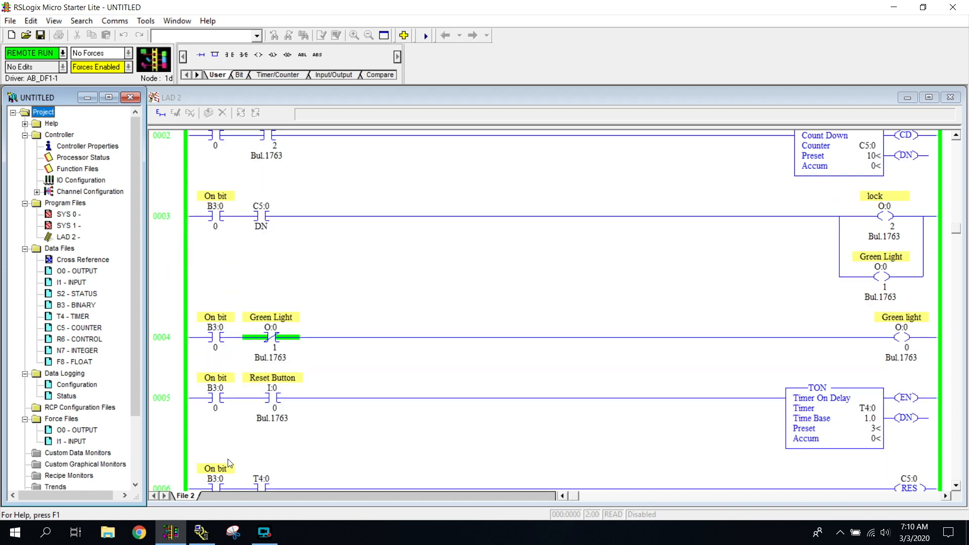
pyautogui.scroll(-3)
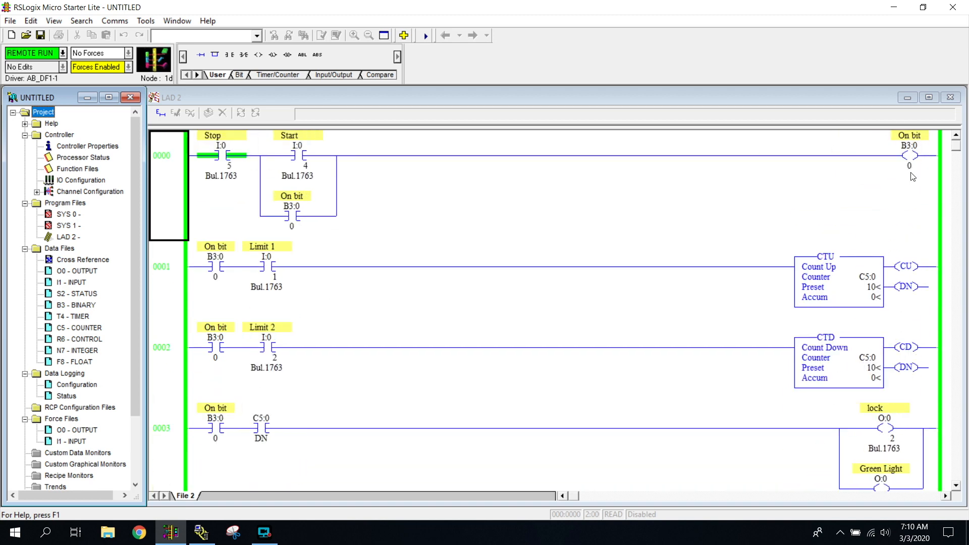
pyautogui.scroll(-3)
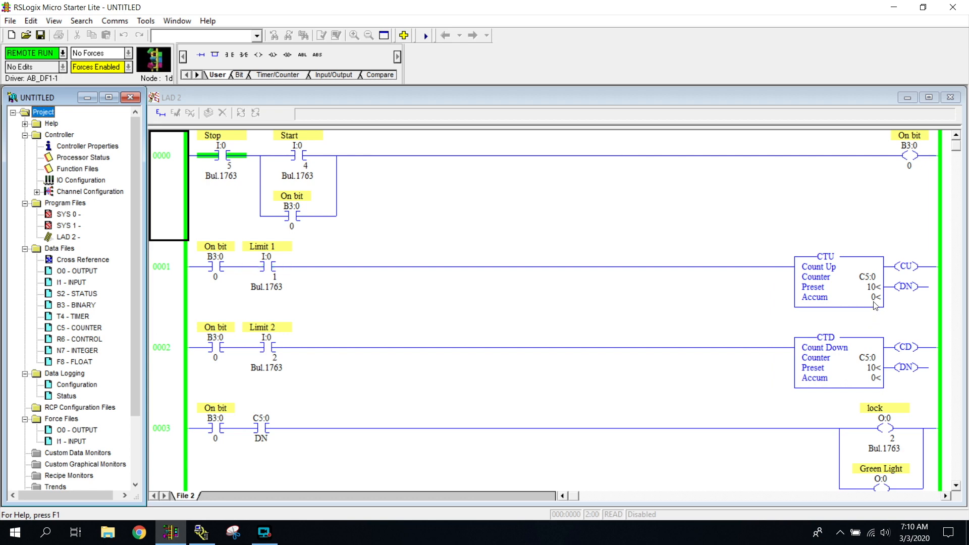
pyautogui.moveTo(471, 286)
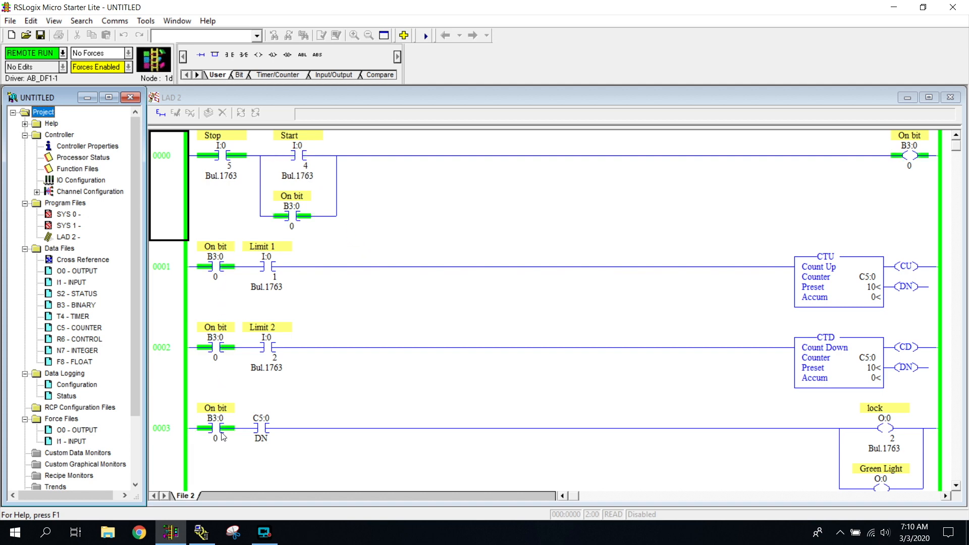
pyautogui.scroll(-3)
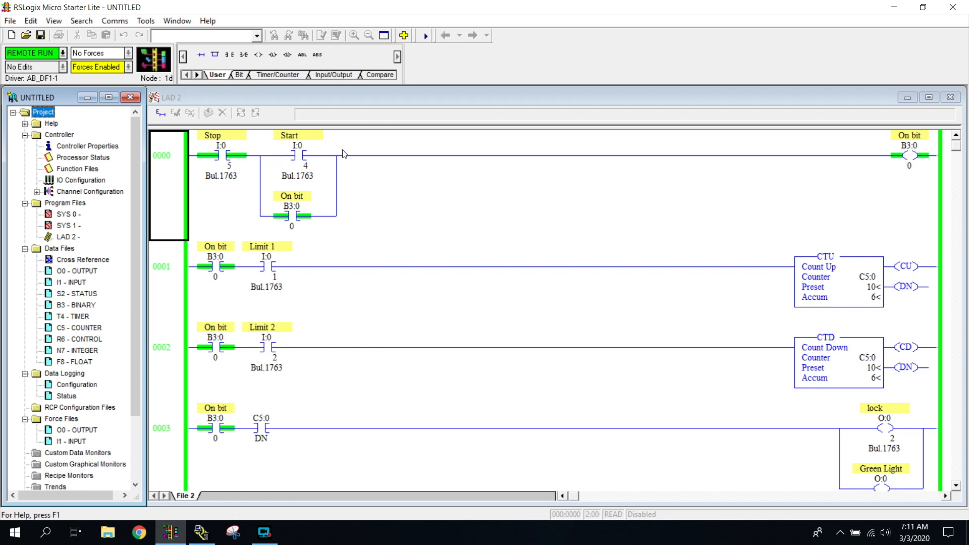
pyautogui.scroll(-3)
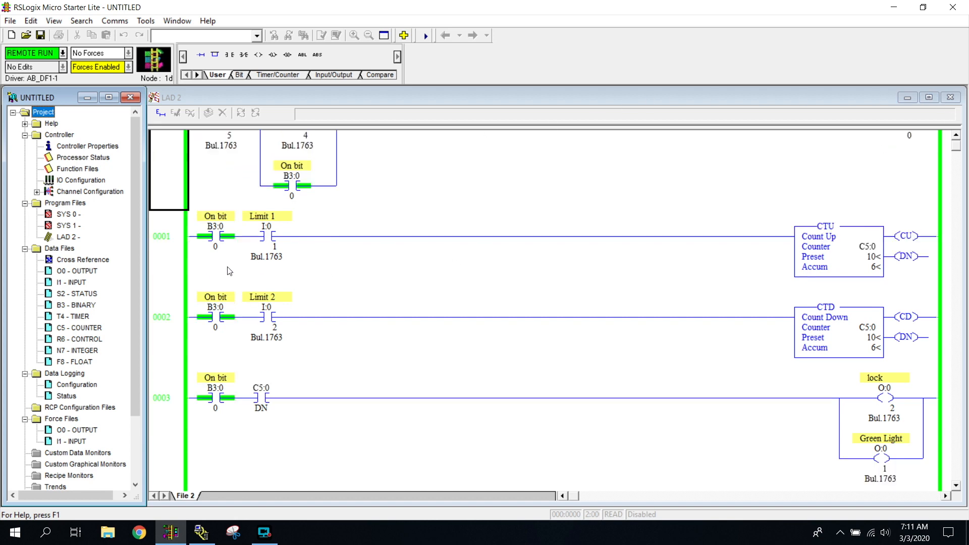
pyautogui.scroll(-3)
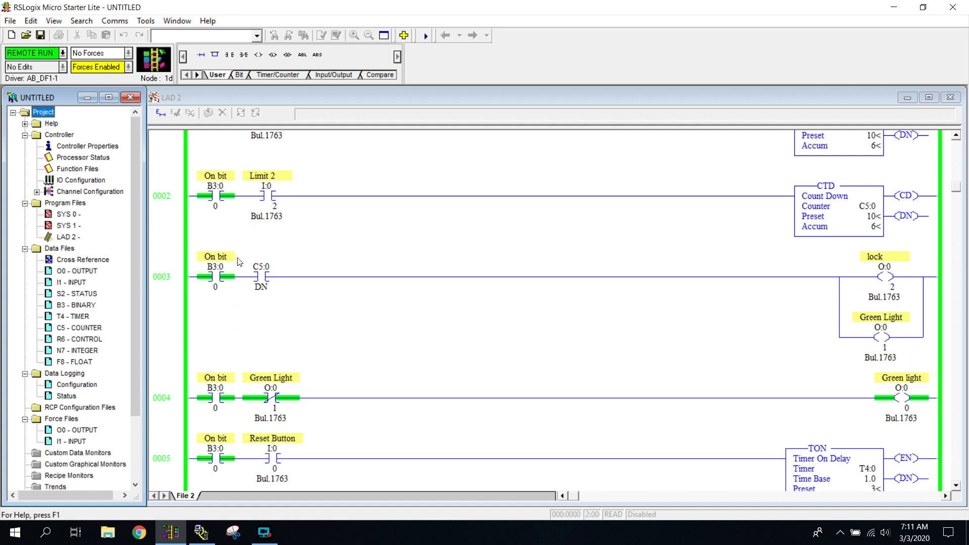
pyautogui.scroll(-3)
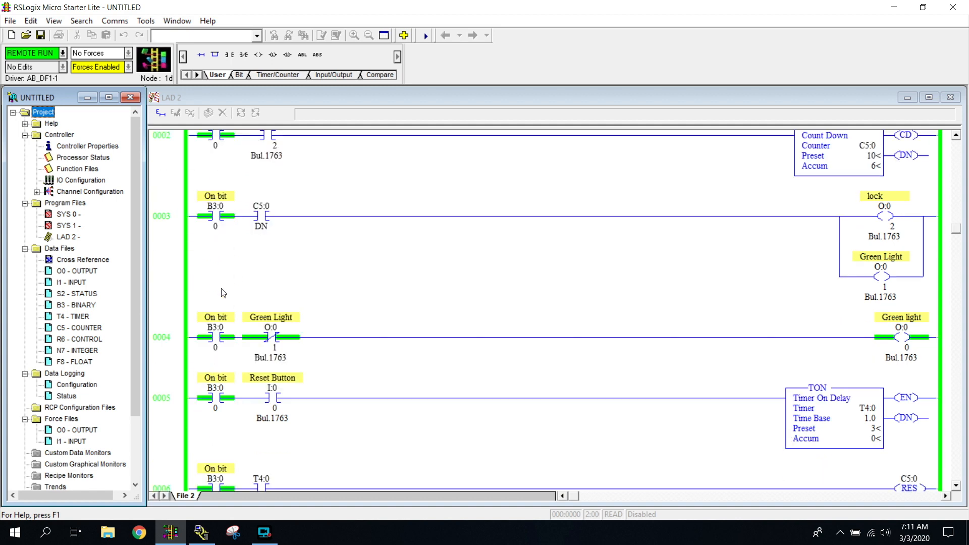
pyautogui.scroll(-3)
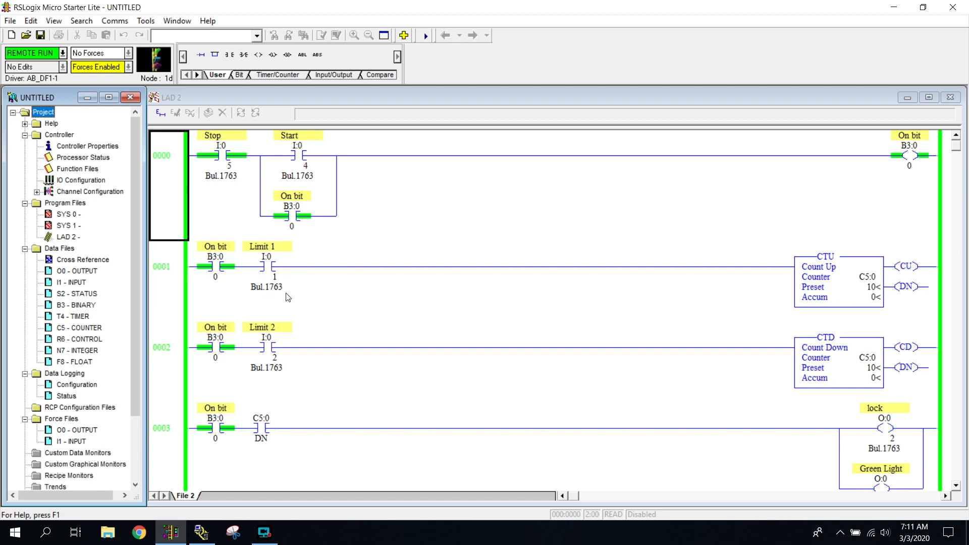
pyautogui.scroll(-3)
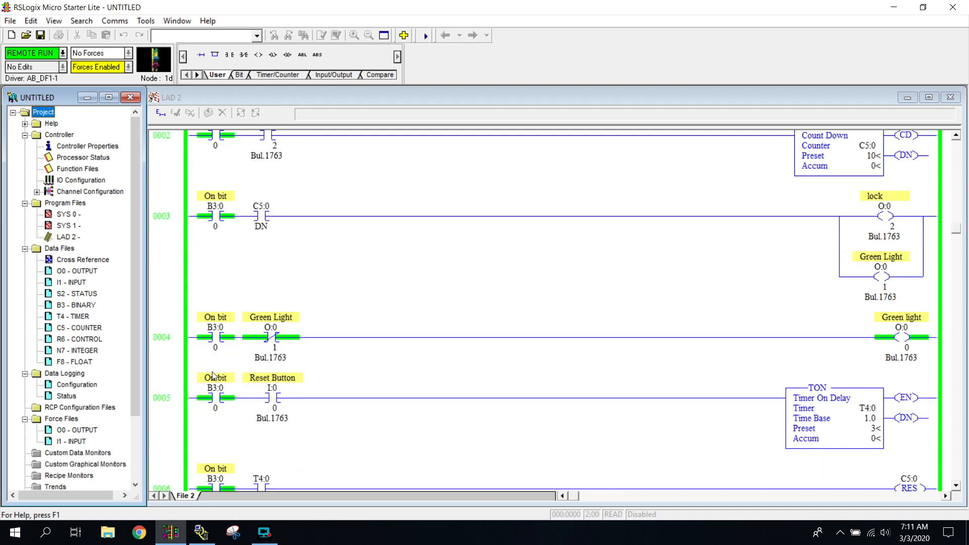
pyautogui.scroll(-3)
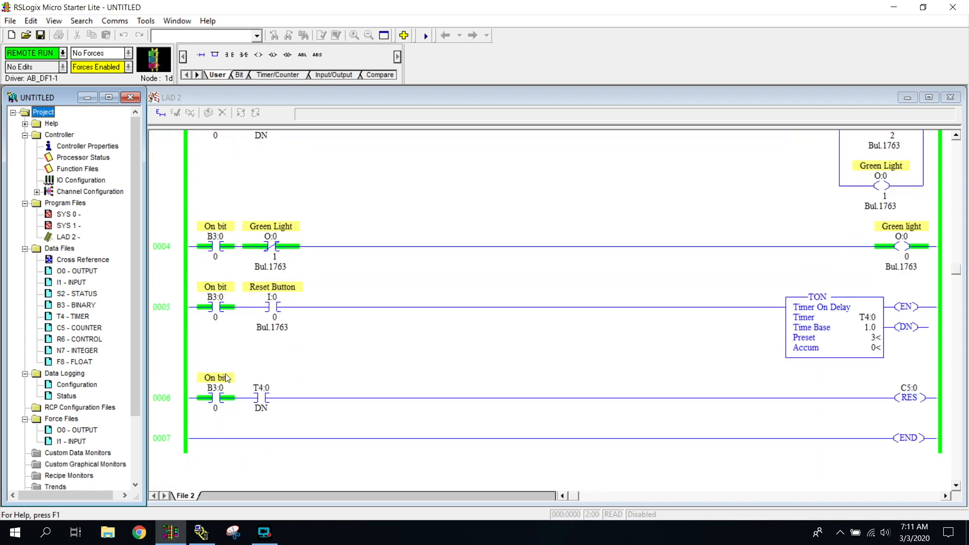